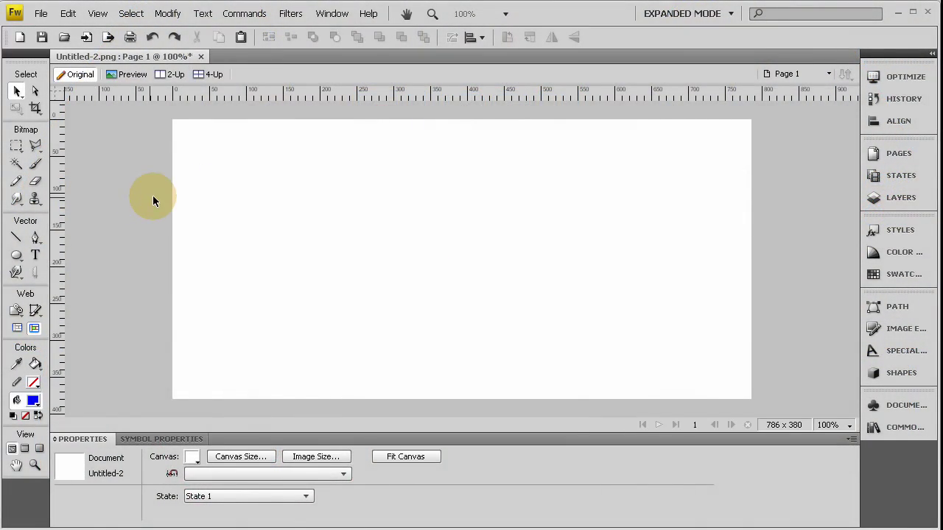
Step: Switch to the Ellipse tool and Shift-drag the first large blue circle on the canvas
left_click(17, 89)
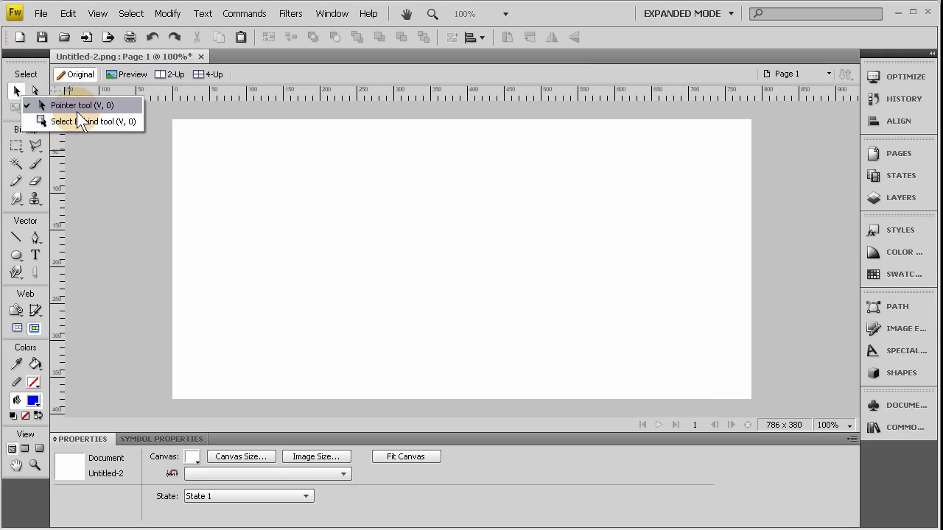
mouse_move(88, 121)
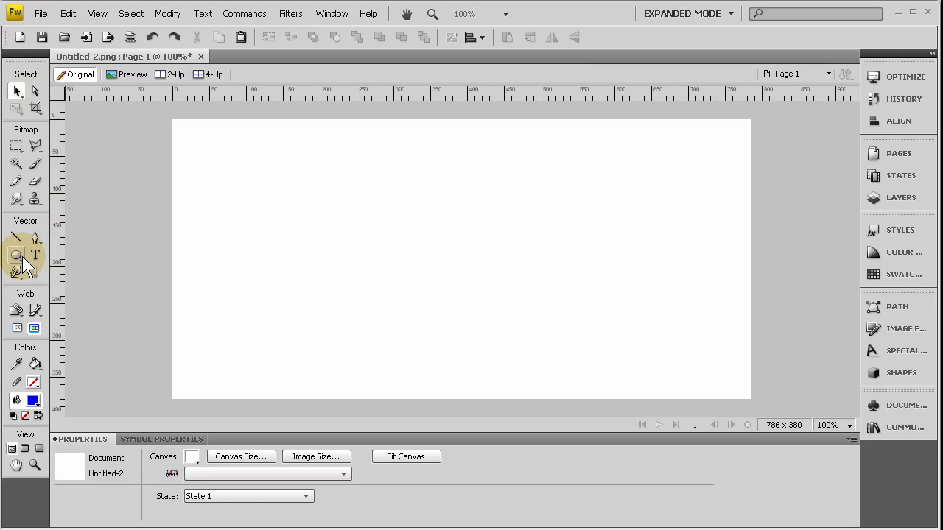
left_click(18, 253)
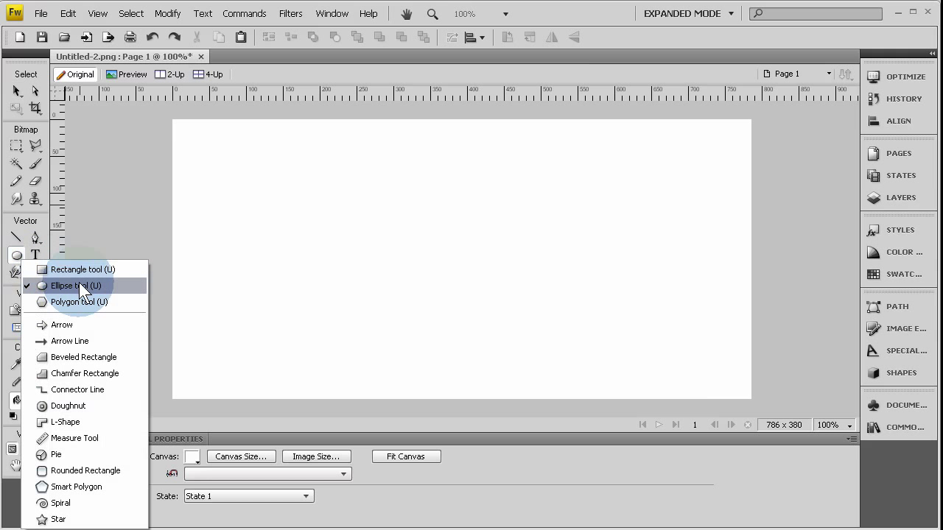
left_click(72, 286)
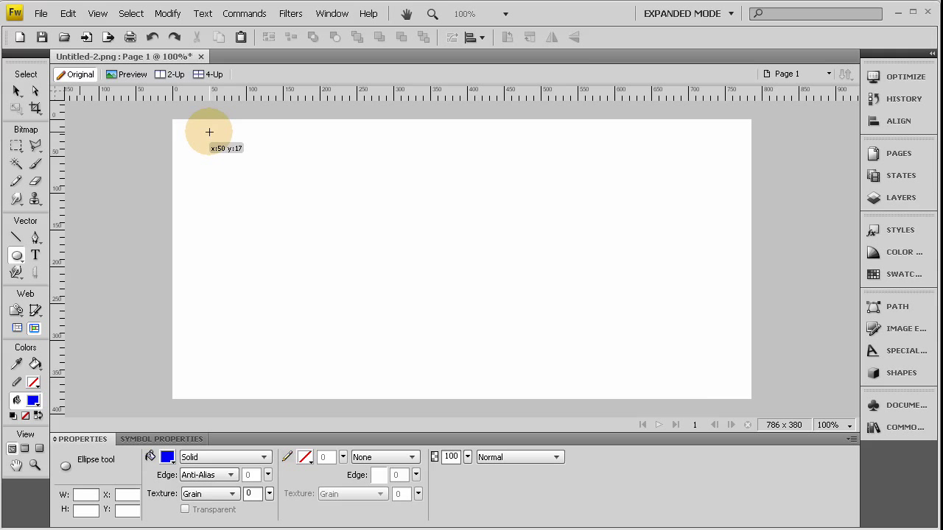
left_click_drag(209, 133, 383, 283)
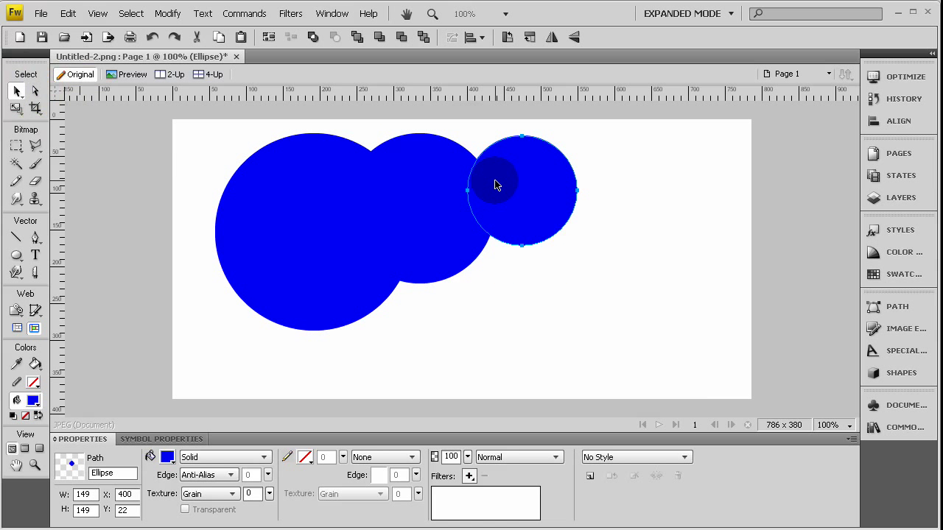
Step: Fill the small circle dark green, recolour the middle one orange, and centre green inside orange
left_click(168, 456)
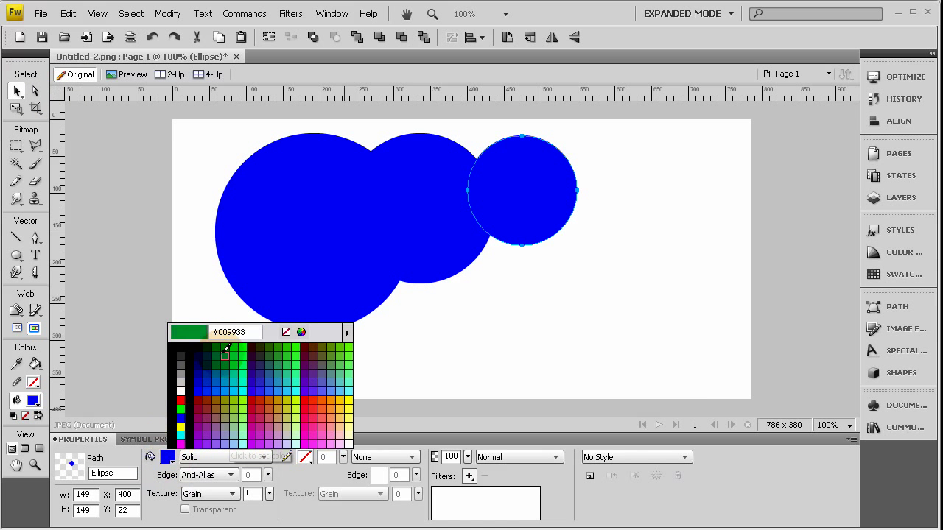
left_click(224, 352)
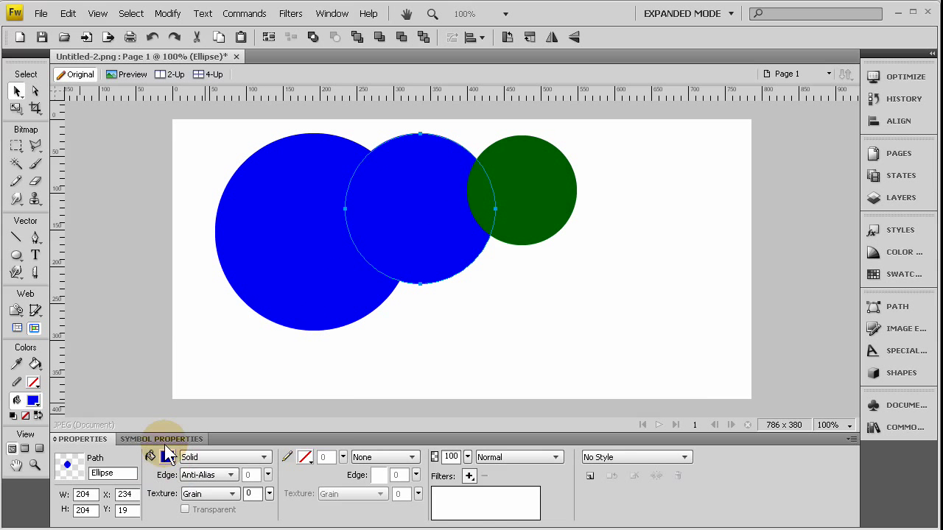
left_click(150, 456)
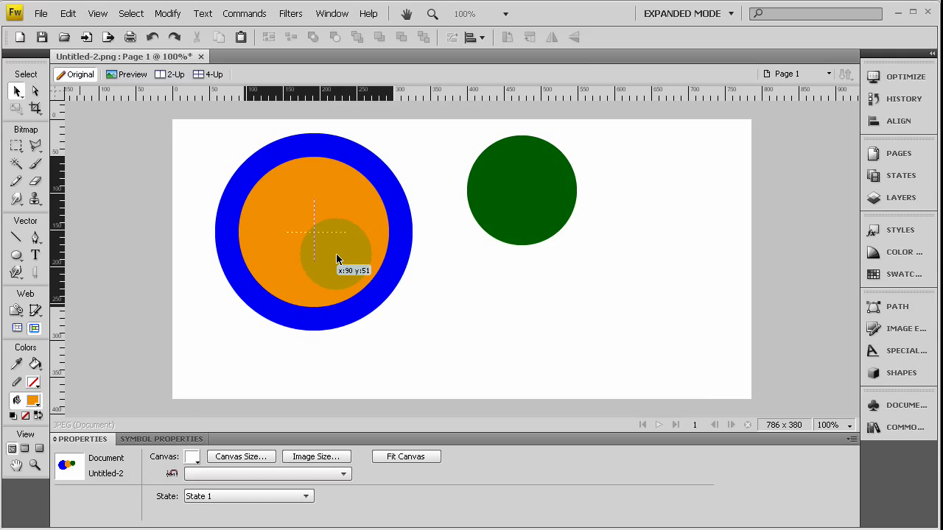
left_click_drag(521, 190, 384, 236)
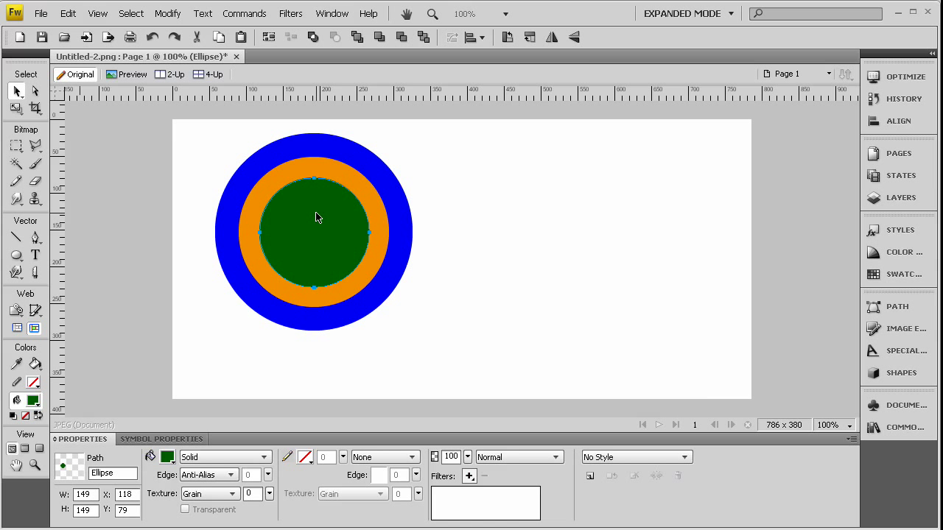
left_click(380, 36)
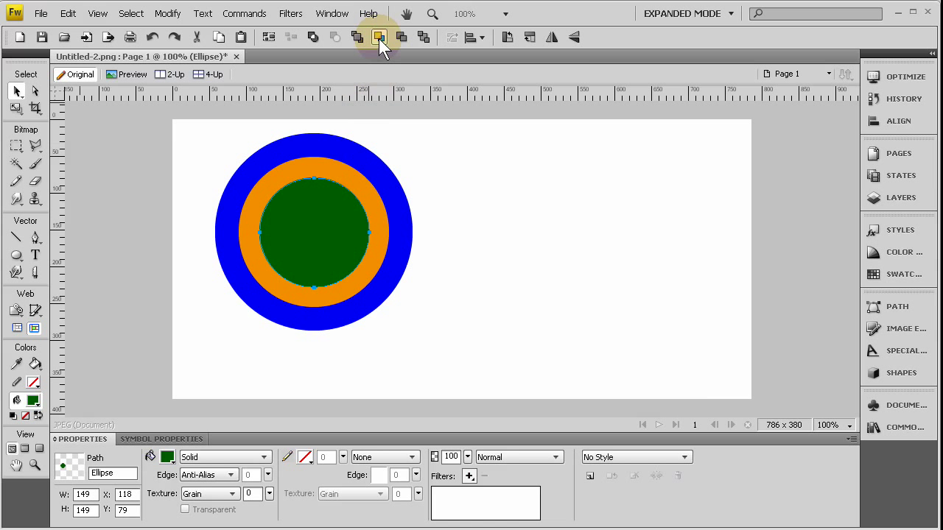
mouse_move(379, 37)
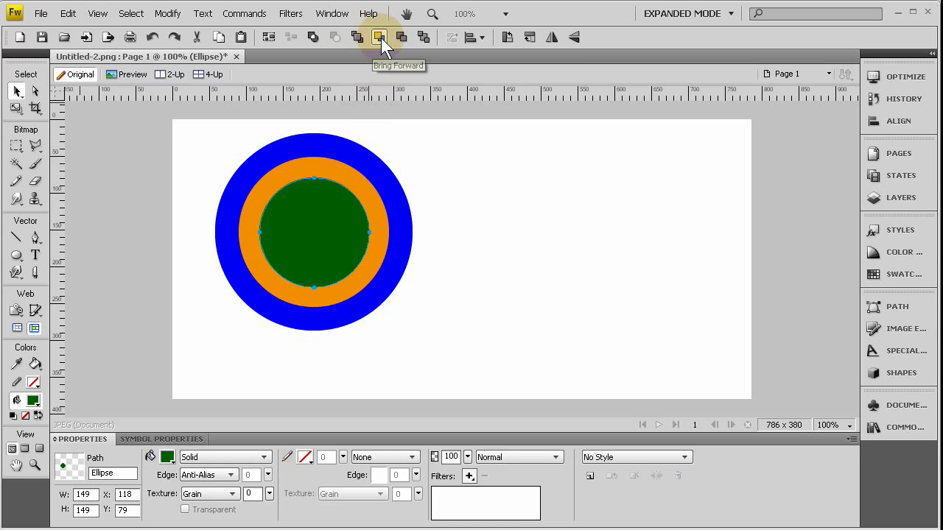
mouse_move(357, 37)
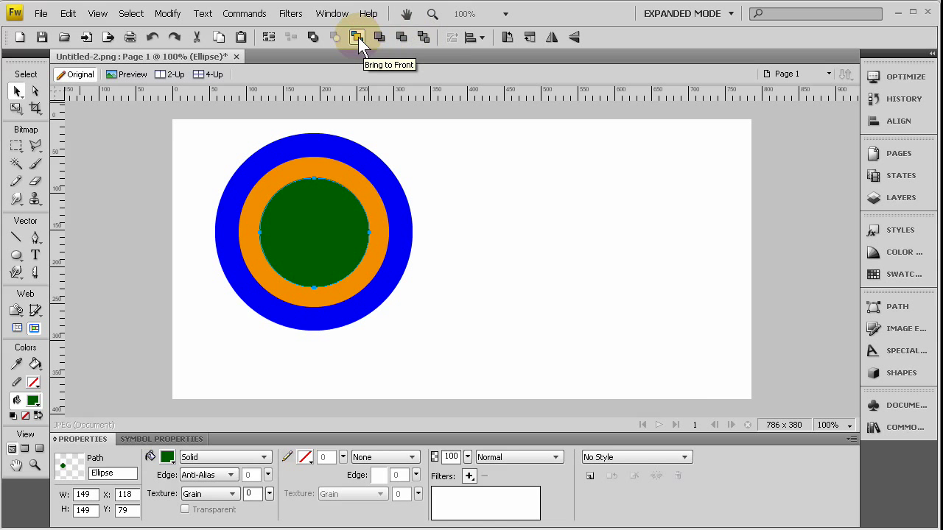
mouse_move(401, 37)
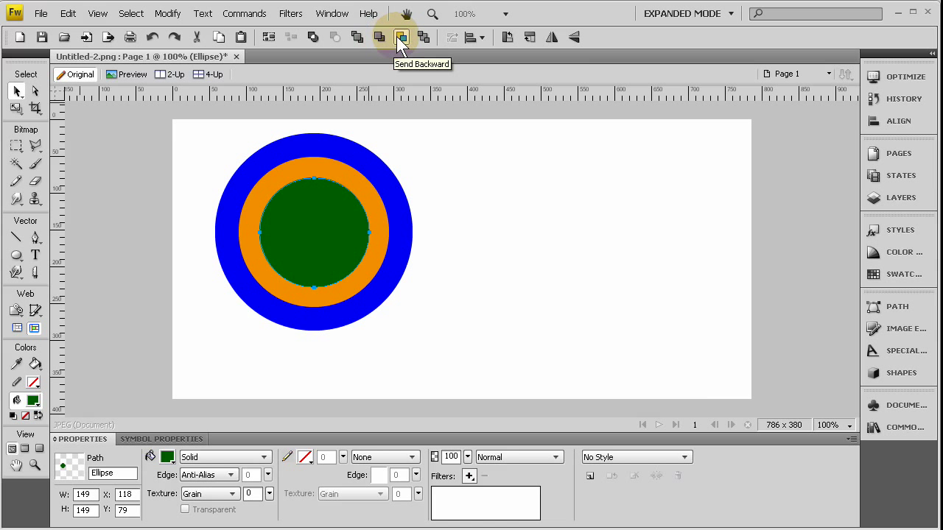
mouse_move(424, 37)
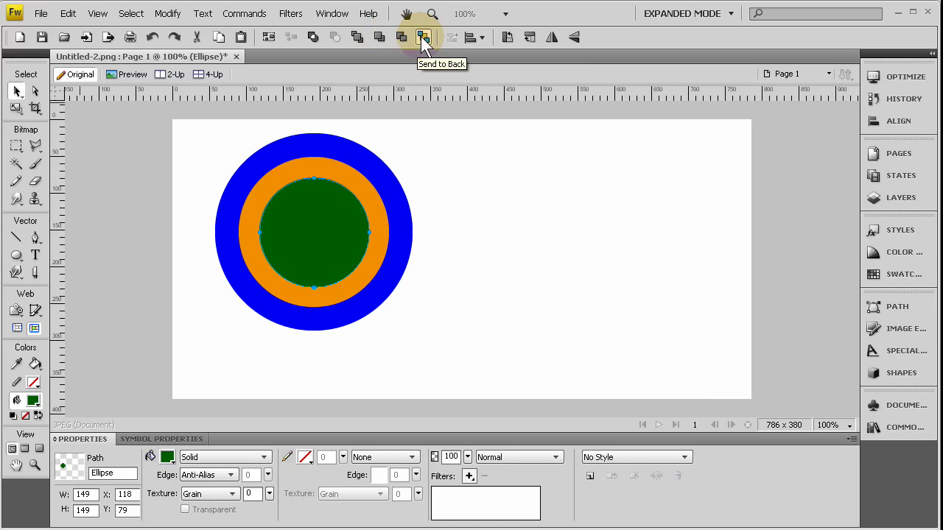
left_click(424, 37)
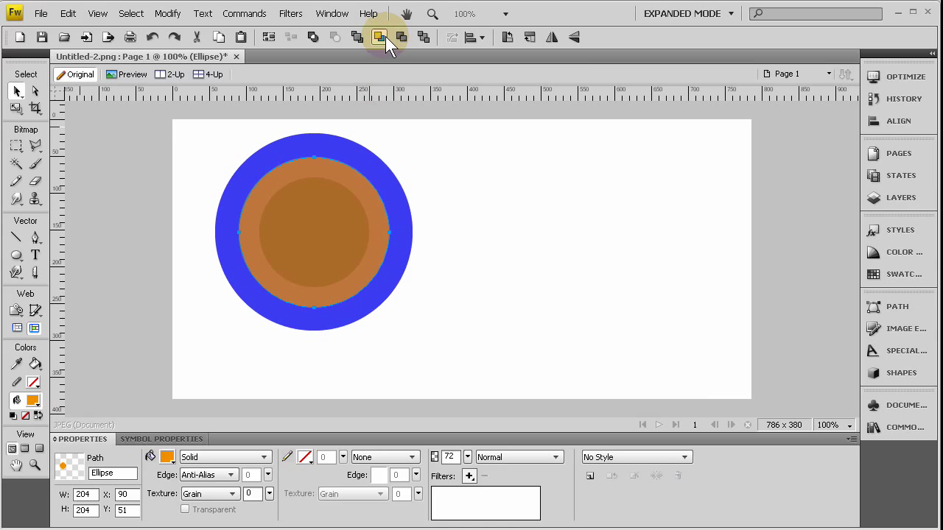
mouse_move(400, 37)
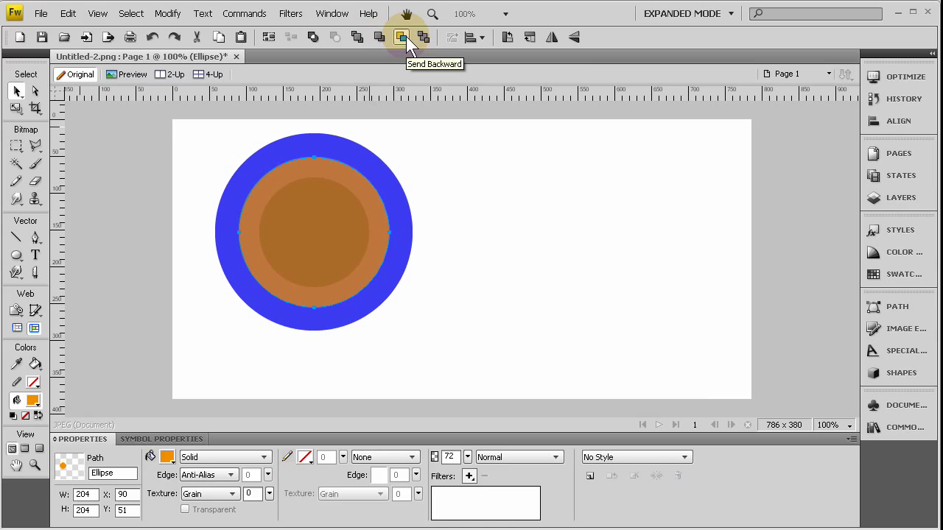
Step: Send the orange circle one level backward with Send Backward
left_click(401, 36)
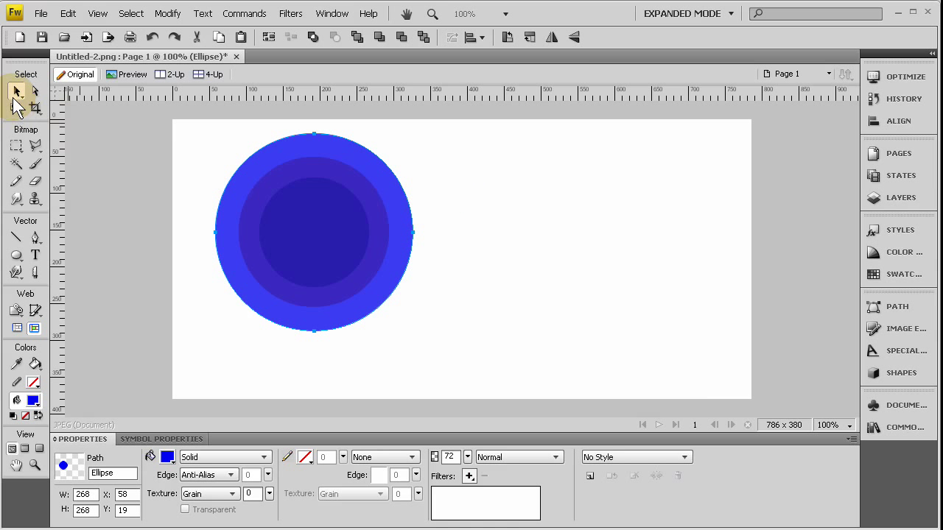
Step: Switch to the Select Behind tool from the Pointer flyout to reach hidden circles
left_click(16, 90)
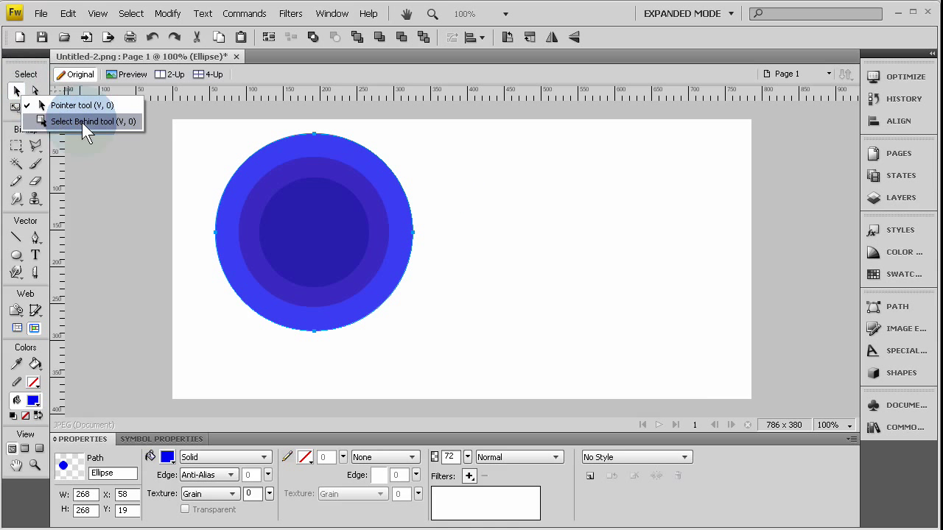
left_click(94, 121)
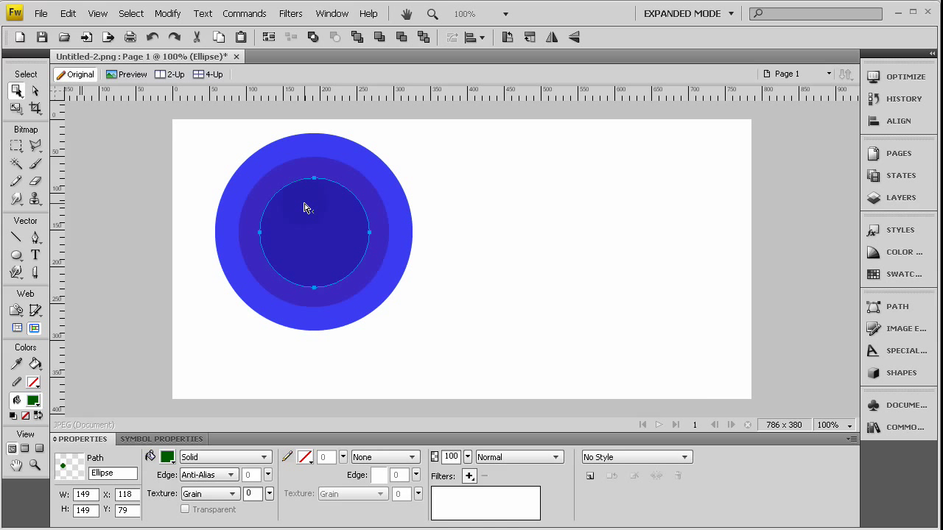
mouse_move(319, 241)
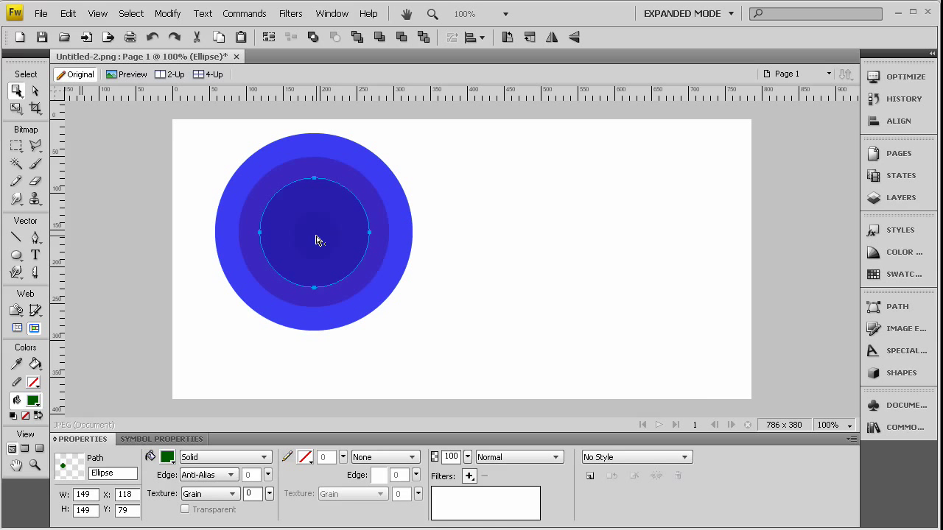